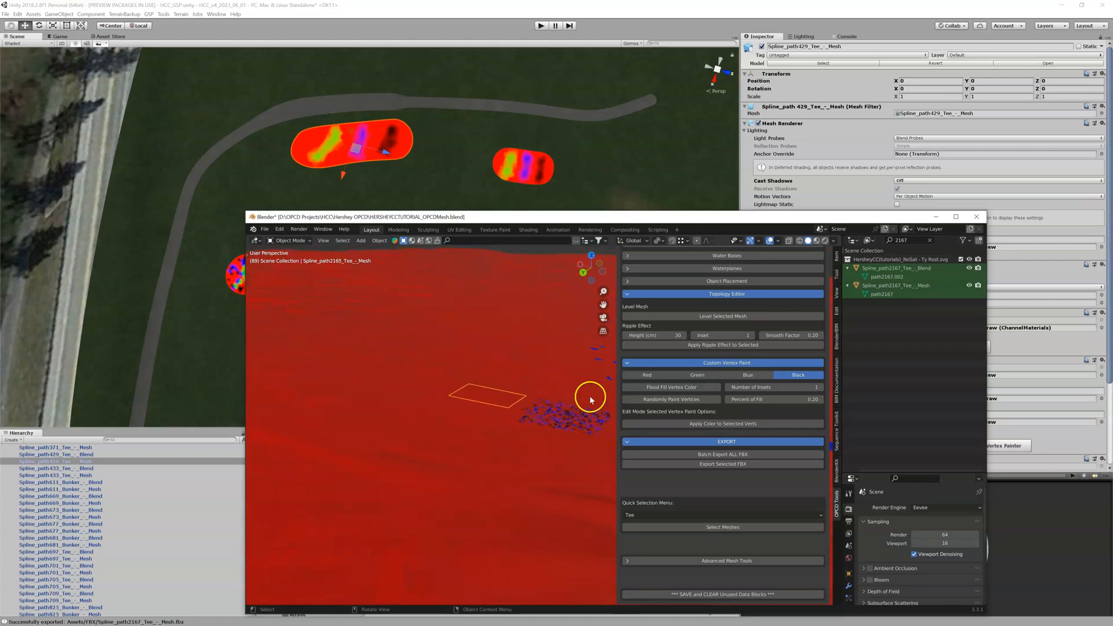
Switch the Blender viewport to vertex-colour shading and orbit over the red-and-blue painted hole layout
left_click_drag(589, 398, 495, 389)
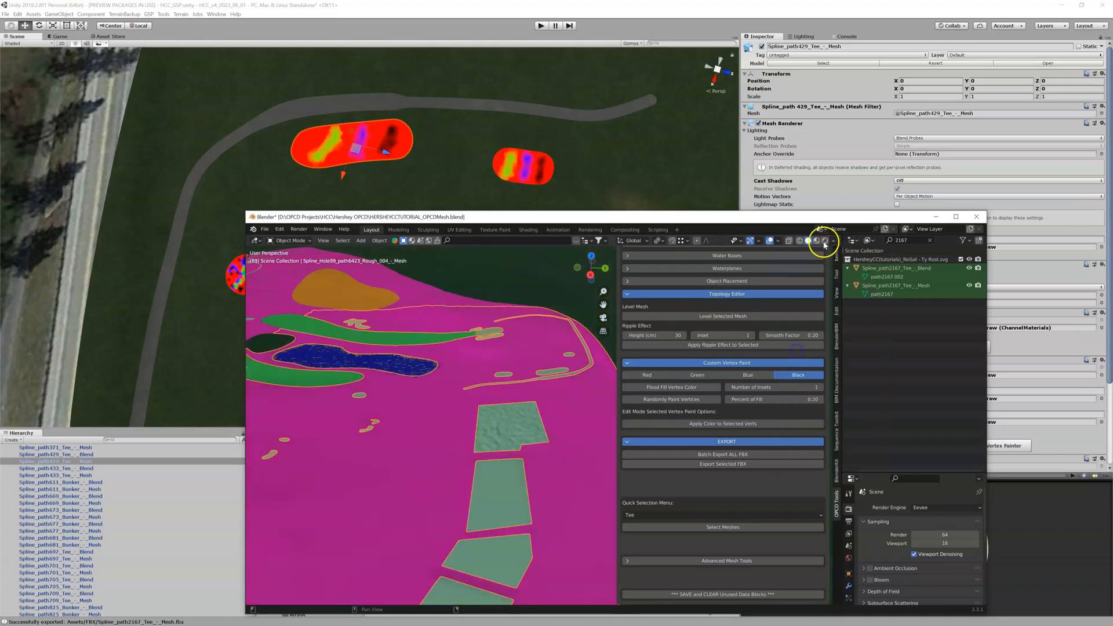
left_click(825, 245)
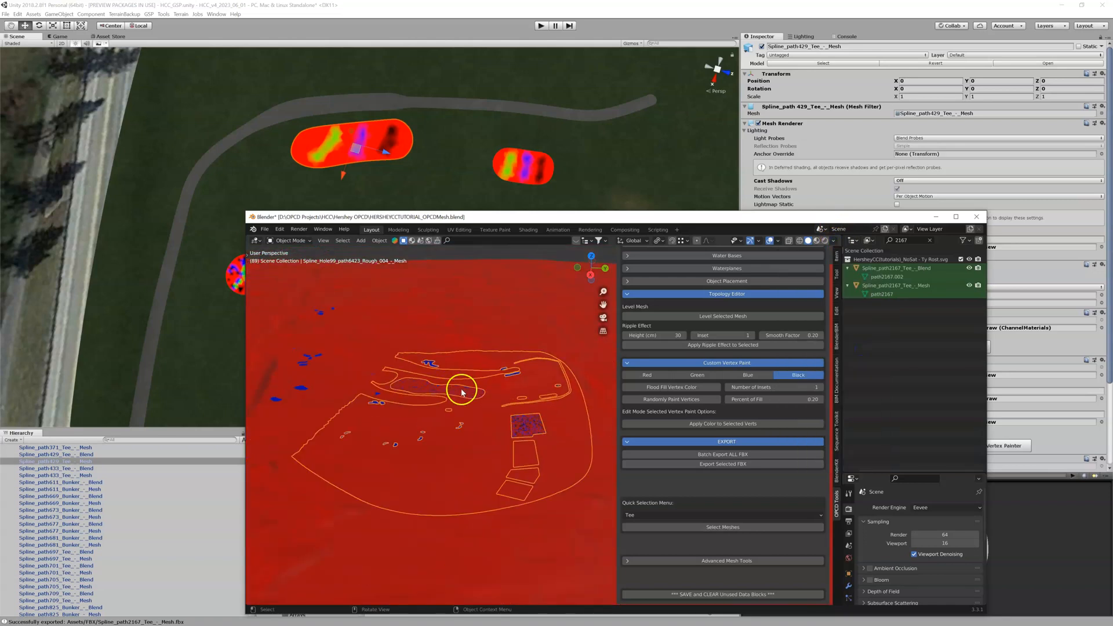
left_click_drag(462, 393, 512, 452)
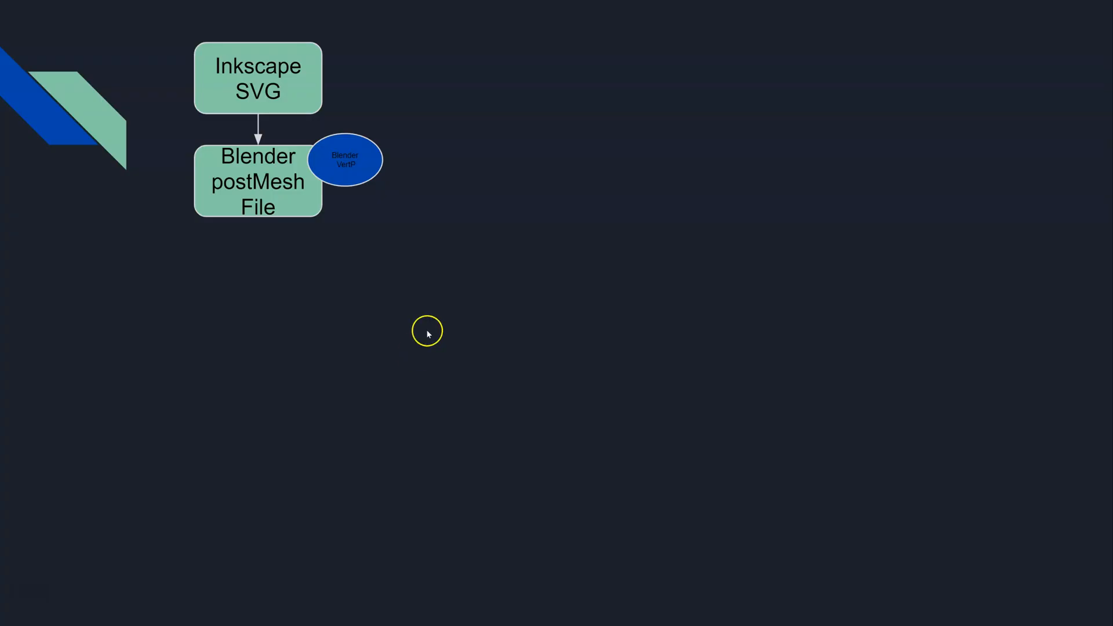
mouse_move(352, 174)
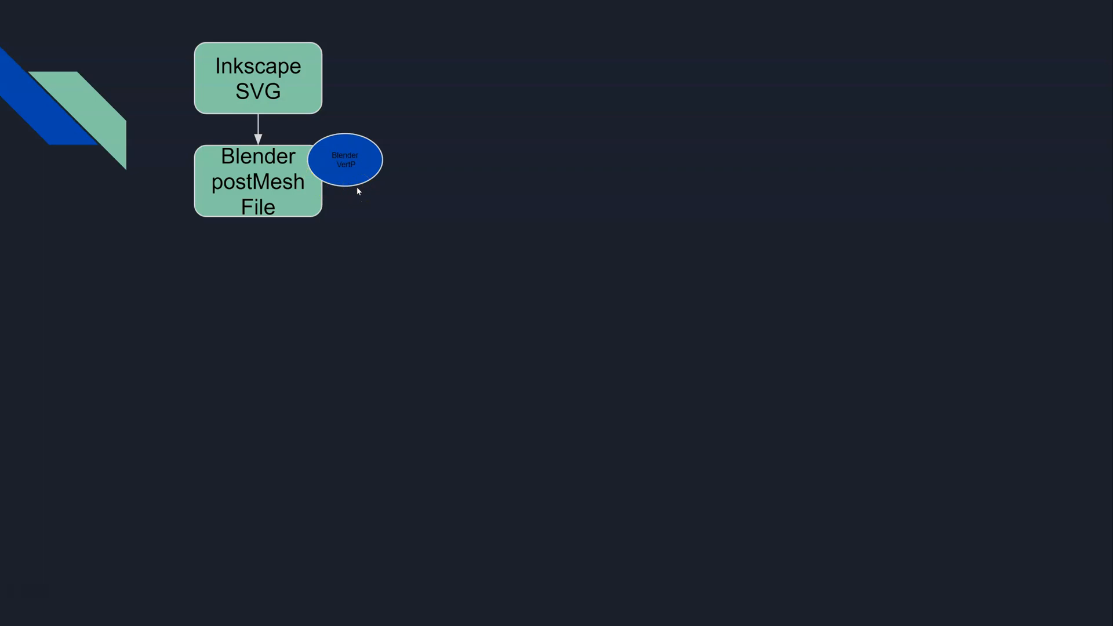
mouse_move(316, 202)
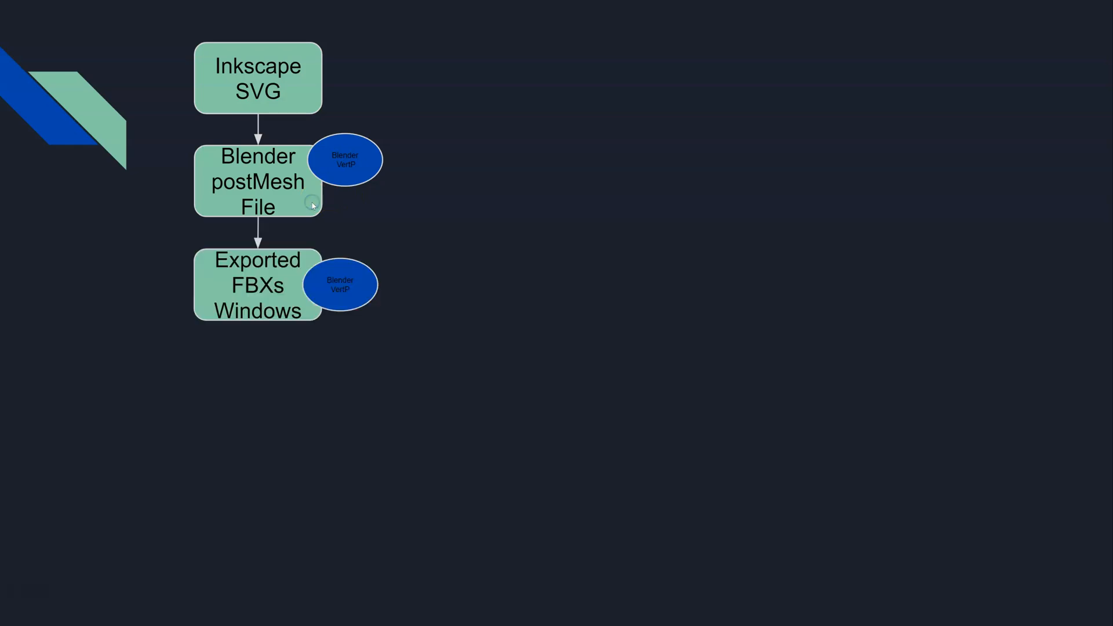
mouse_move(183, 263)
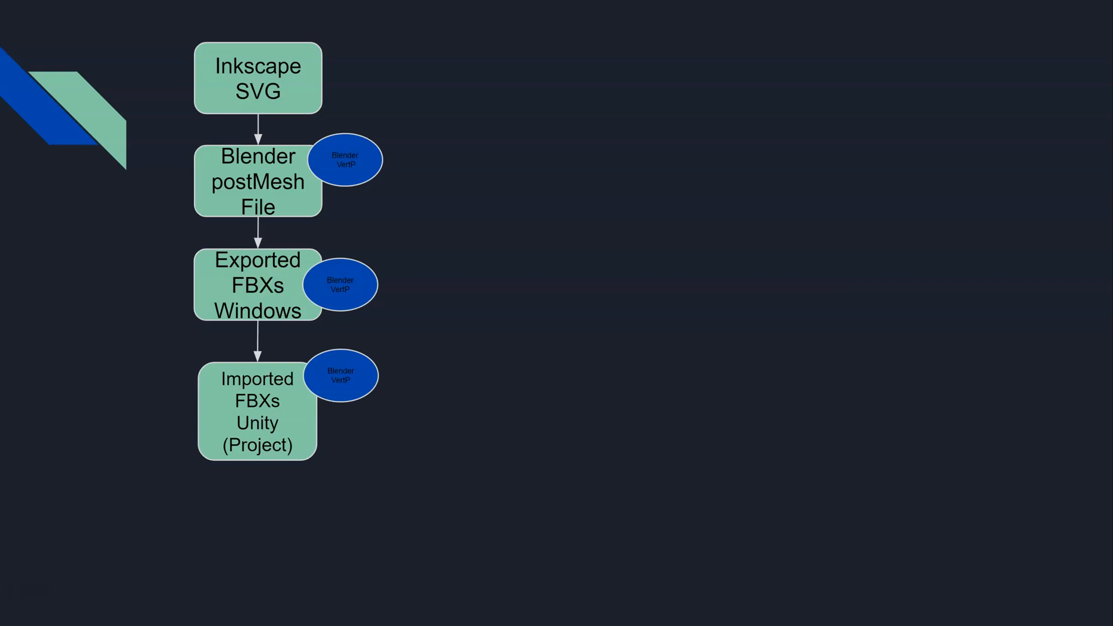
mouse_move(446, 438)
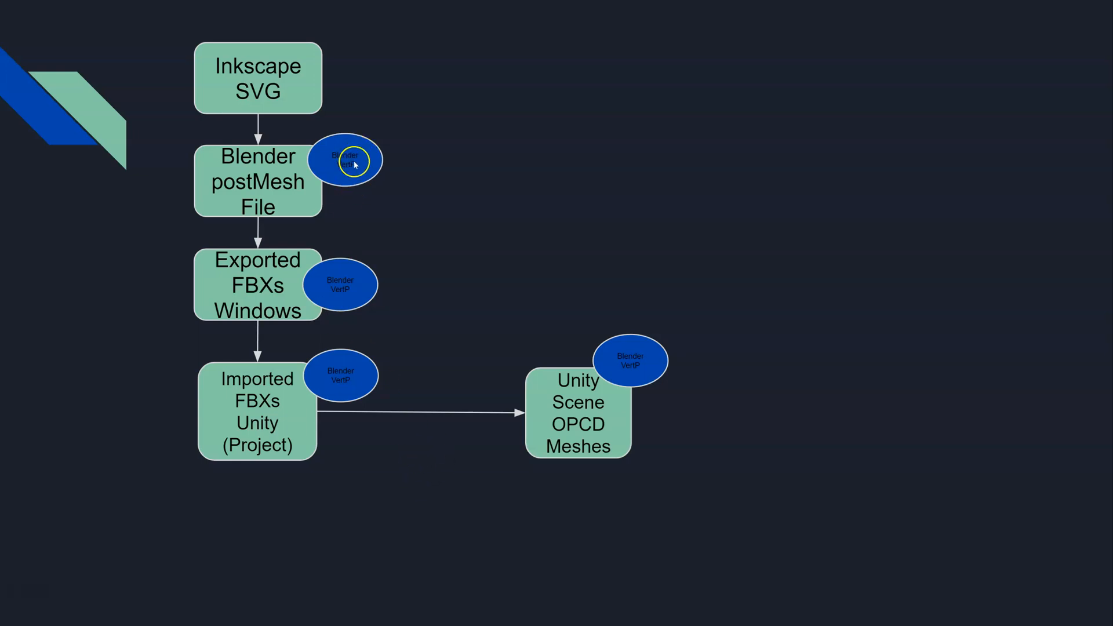
mouse_move(578, 404)
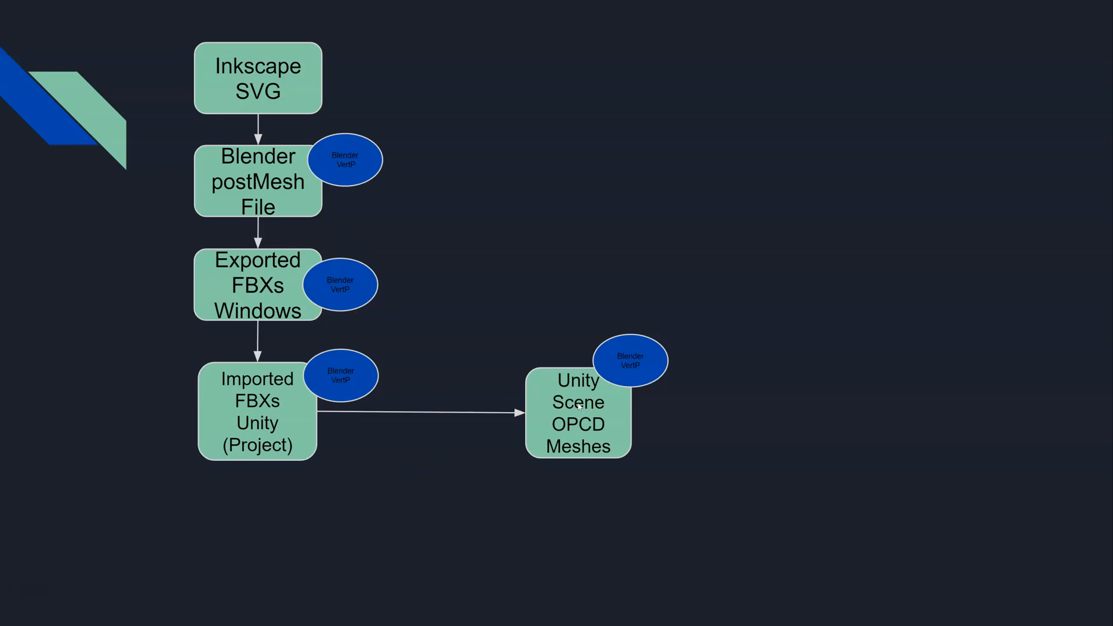
mouse_move(578, 406)
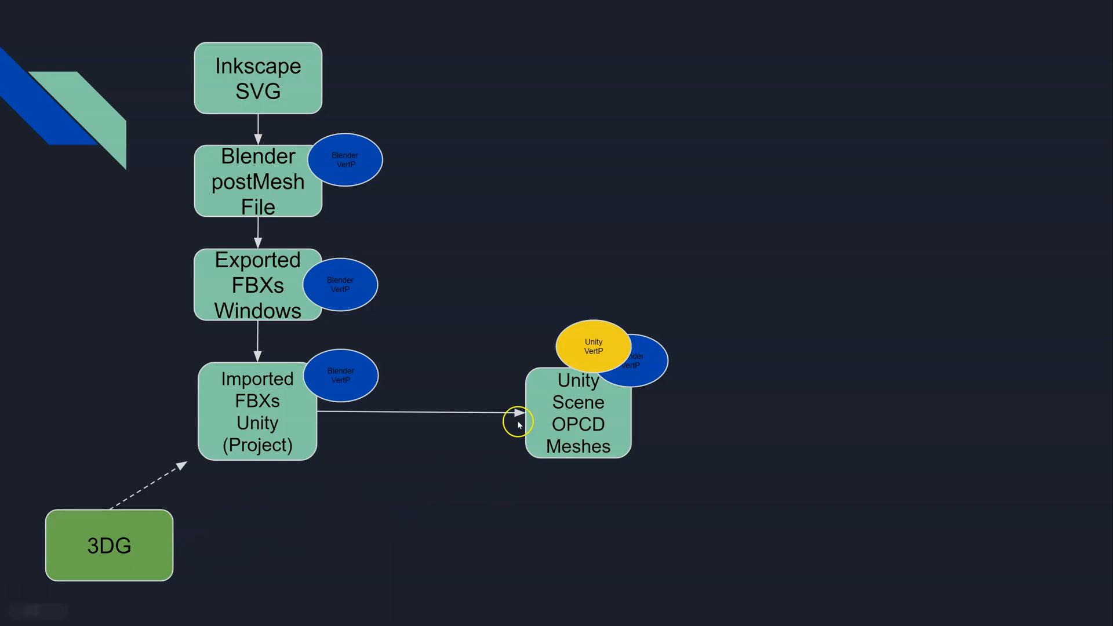
mouse_move(512, 366)
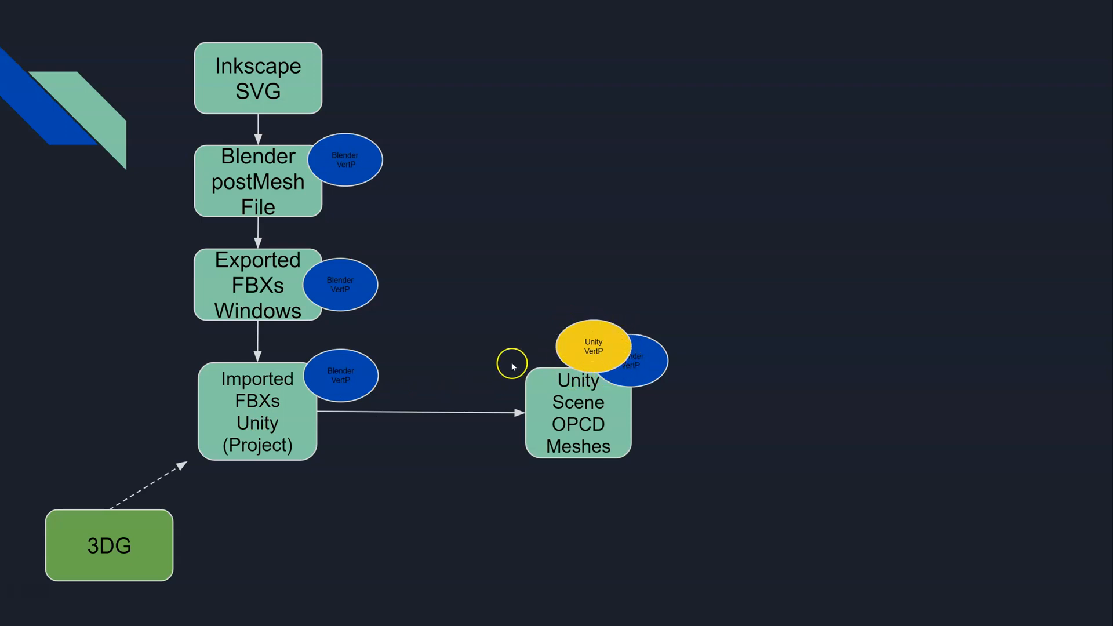